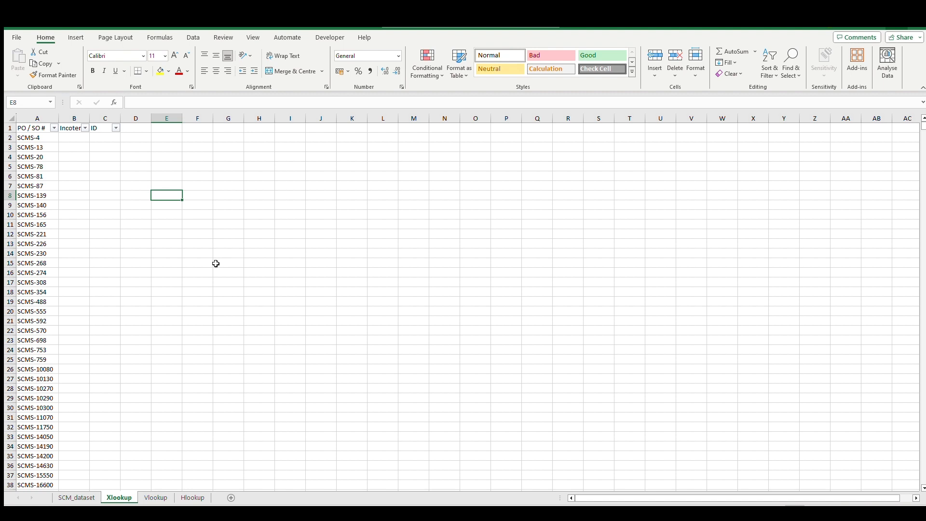
mouse_move(120, 213)
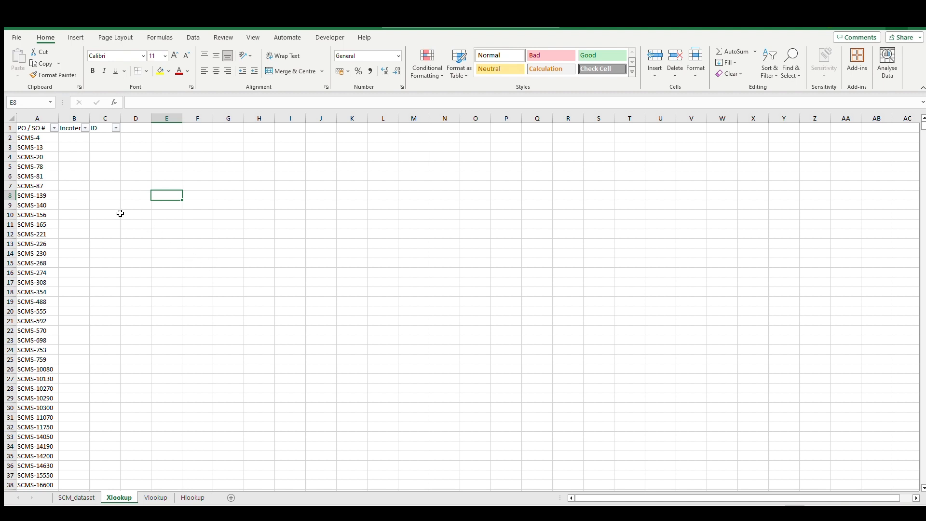
- Enter an XLOOKUP in B2 matching A2 against SCM_dataset column D, returning column I or "Incoterm doesn't exists"
left_click(74, 136)
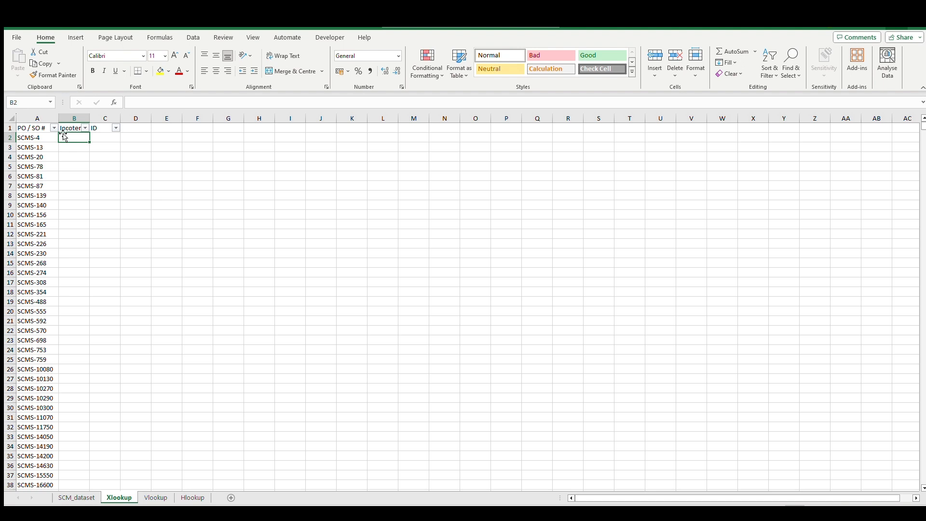
type("=xl")
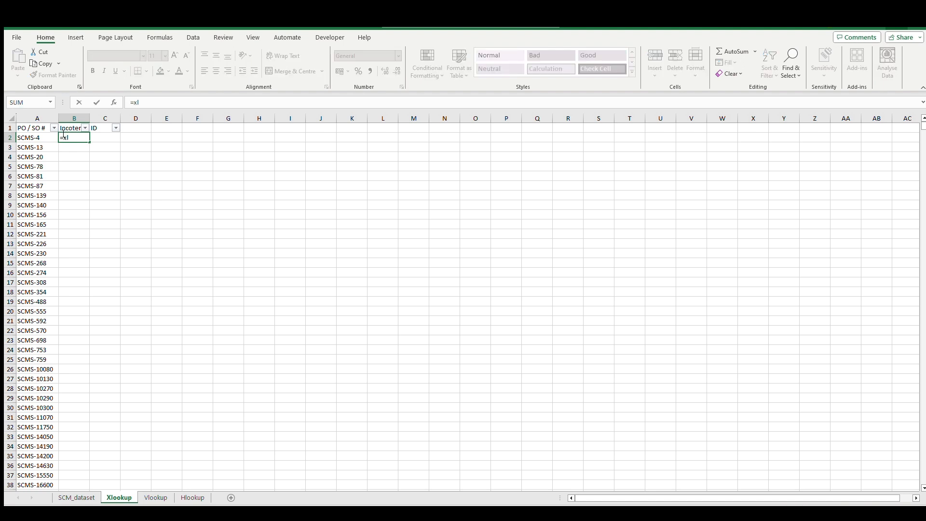
type("LOOKUP(SCM_dataset!")
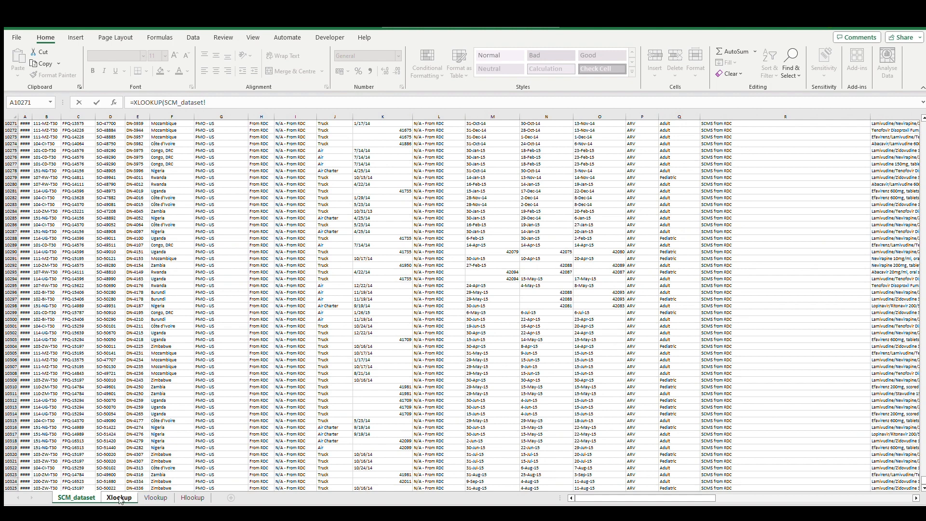
left_click(117, 498)
type("=xl")
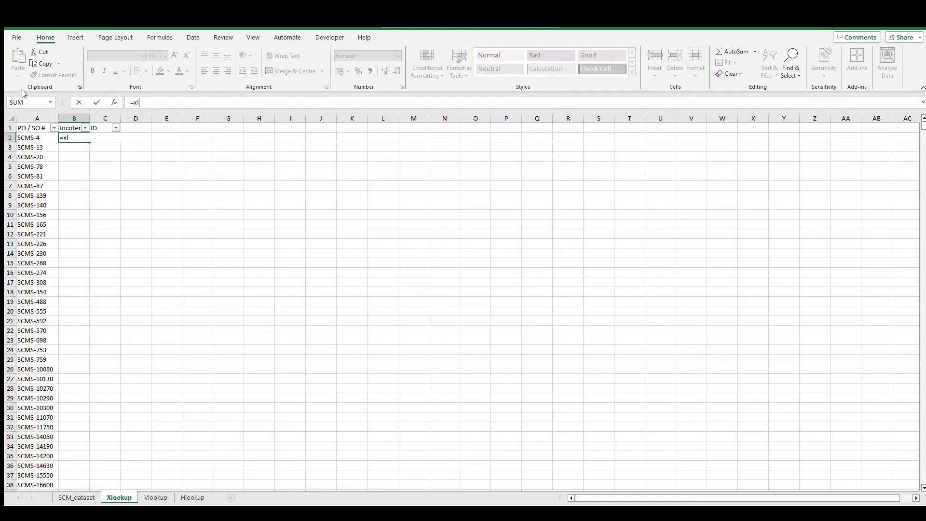
type("XLOOKUP(Xlookup!A2,SCM_dataset!D:D,SCM_dataset!I:I,\"Incoterm")
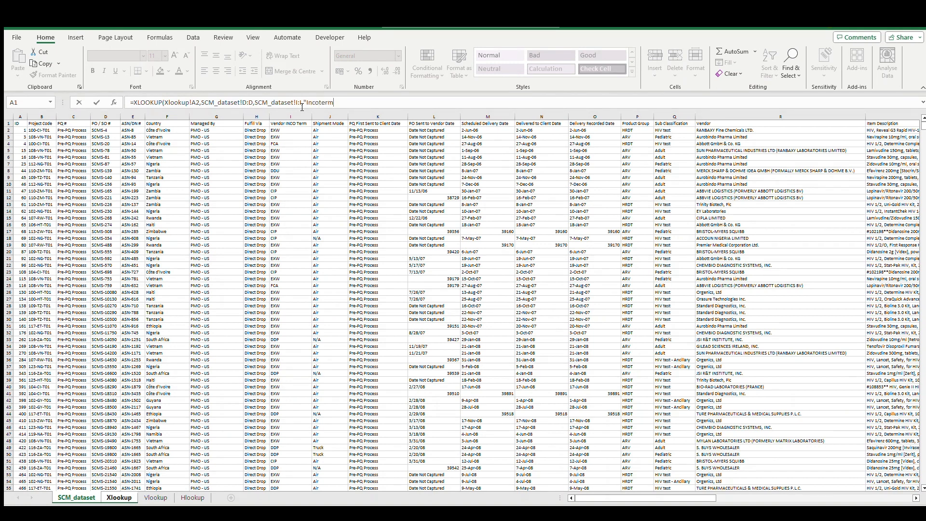
type("doesn't e")
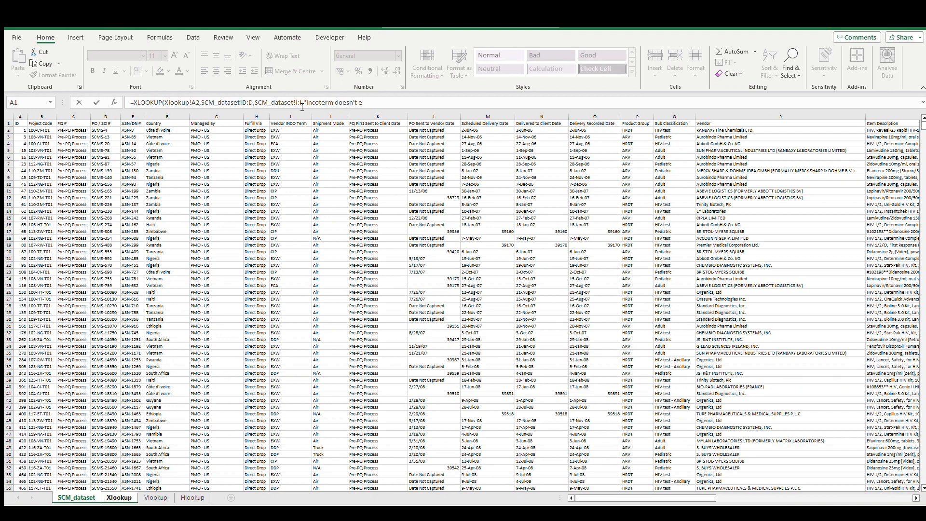
type("xists\",")
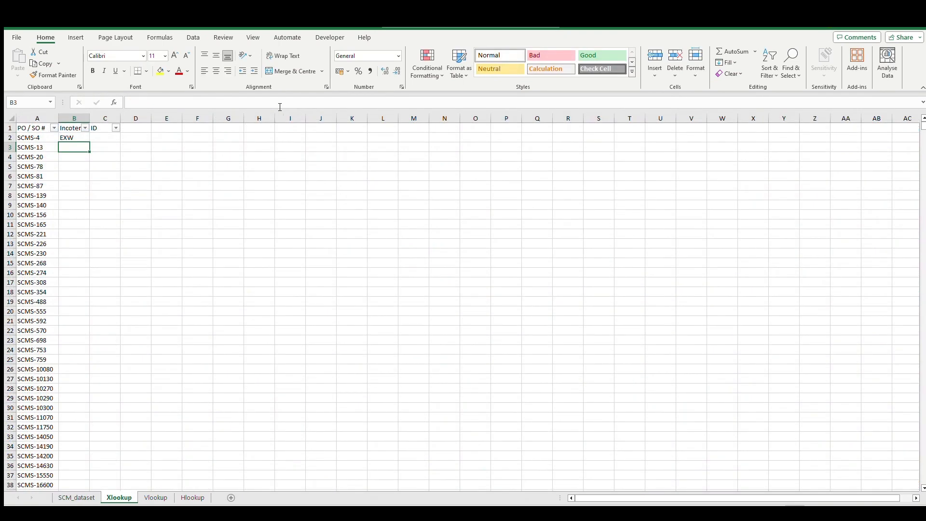
left_click(74, 137)
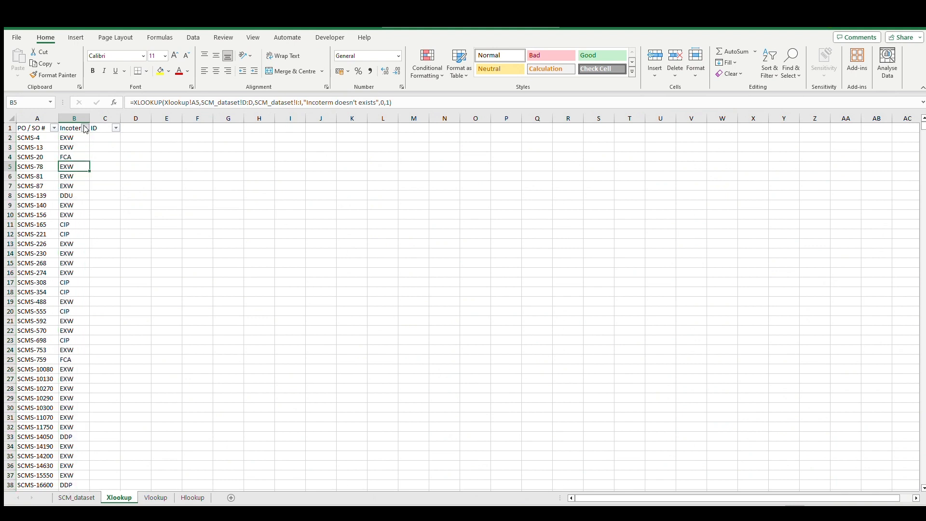
mouse_move(84, 262)
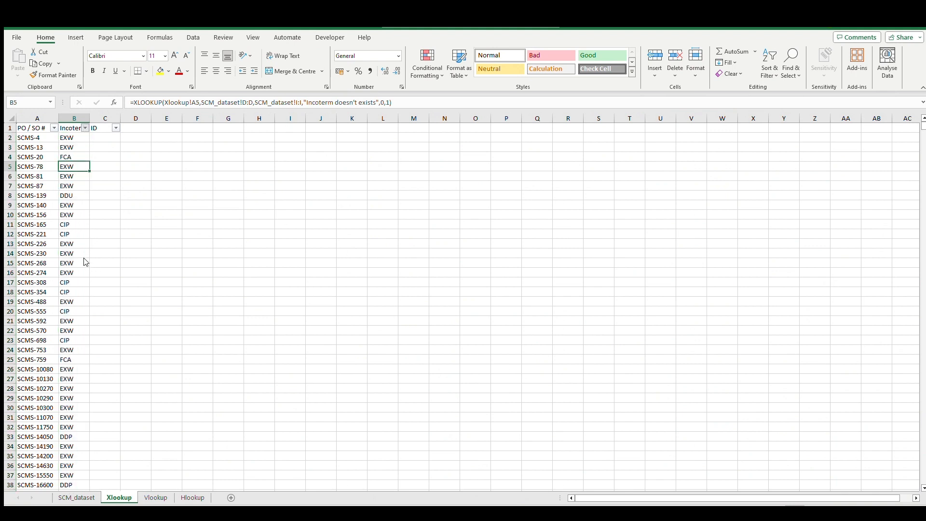
mouse_move(124, 243)
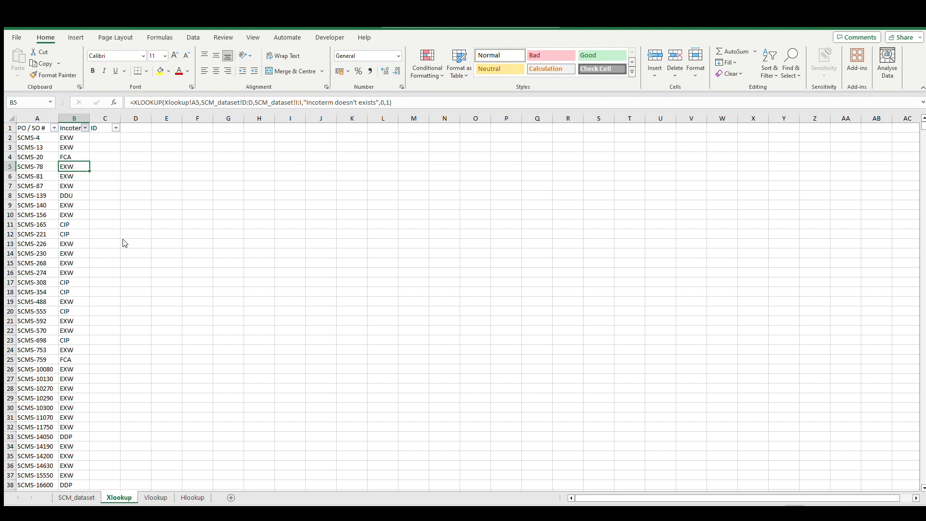
mouse_move(183, 226)
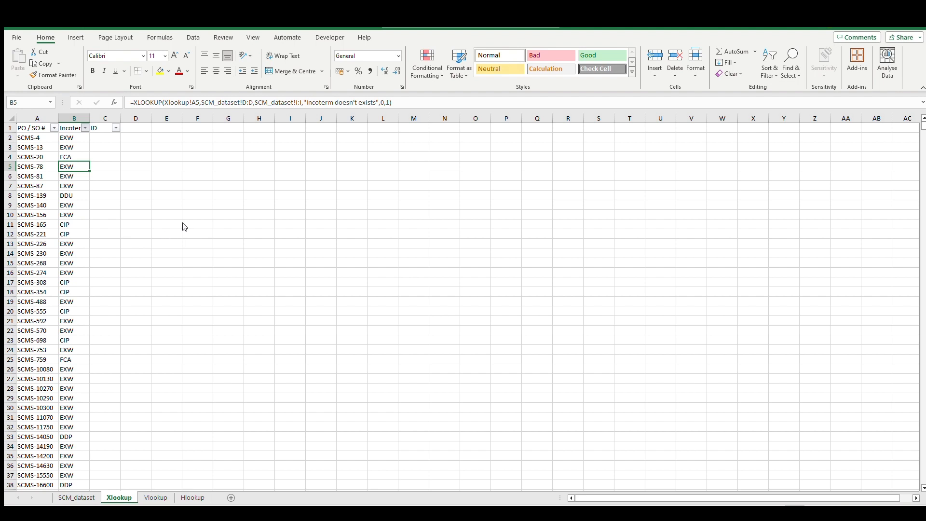
- Select the first ID cell (C2) ready for the next lookup formula
left_click(105, 138)
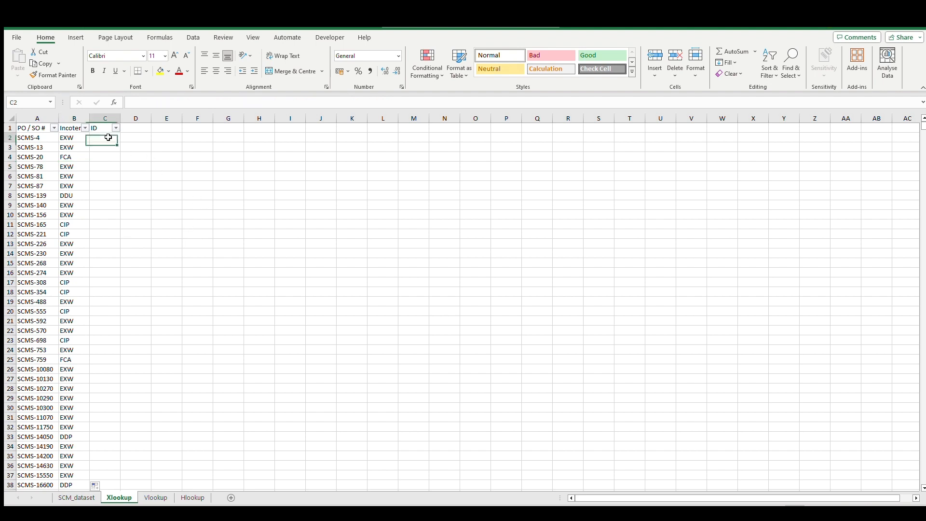
- Enter an XLOOKUP in C2 returning SCM_dataset column A or "ID doesn't exists", fill down, then go to the Vlookup sheet
type("=xl")
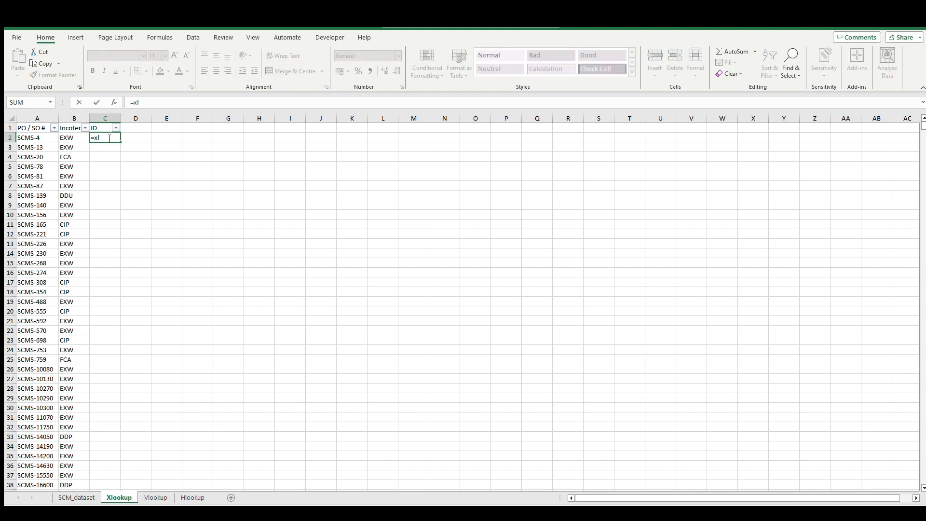
left_click(37, 137)
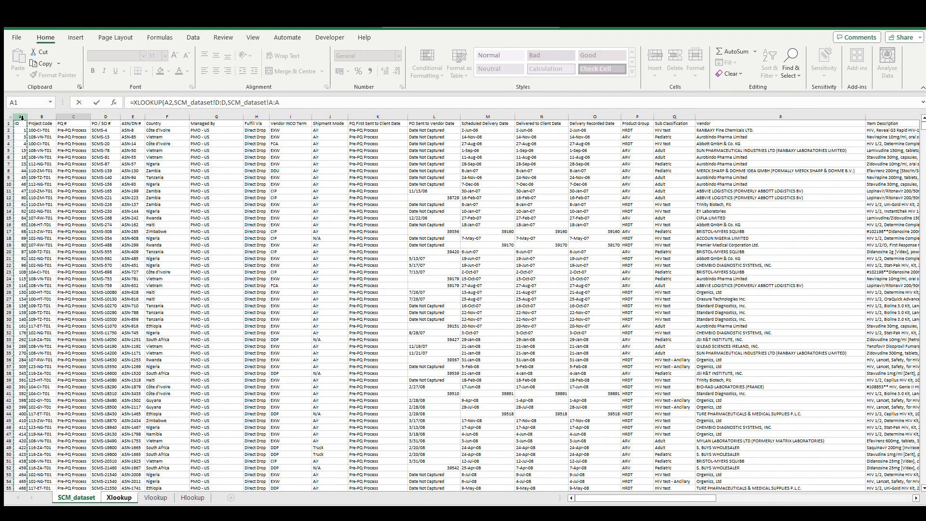
type(",\"ID")
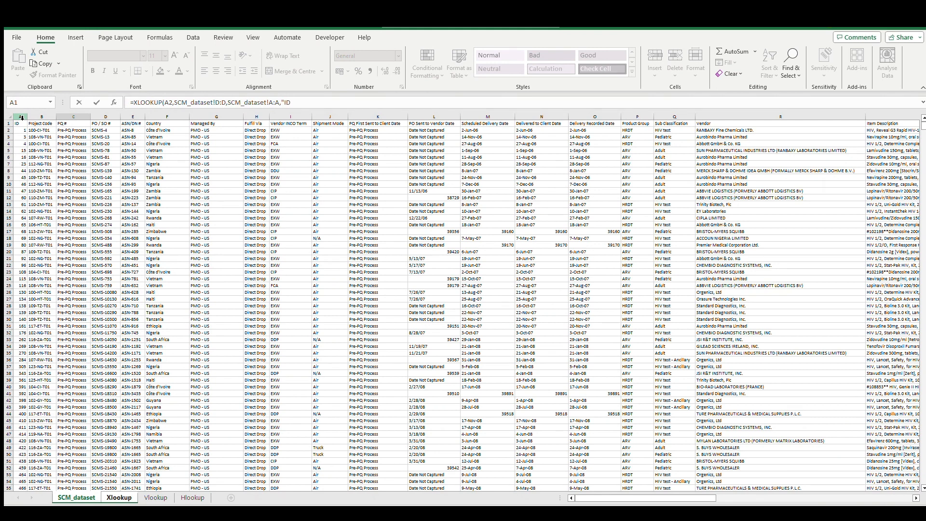
type("doesn't")
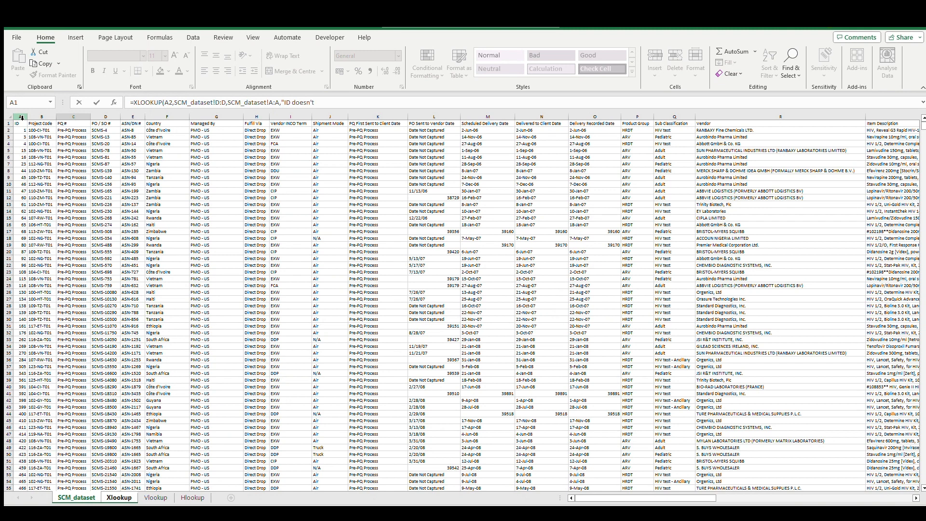
type("exists\"")
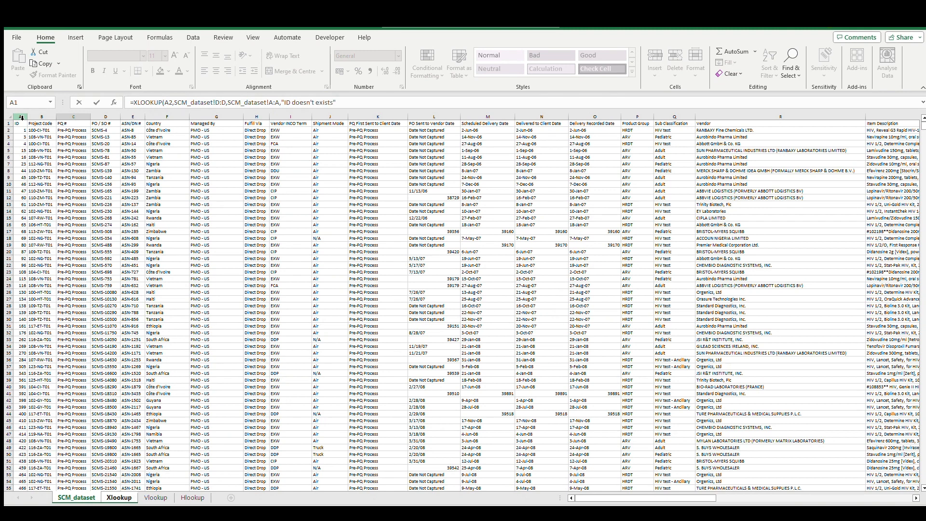
type(",0,")
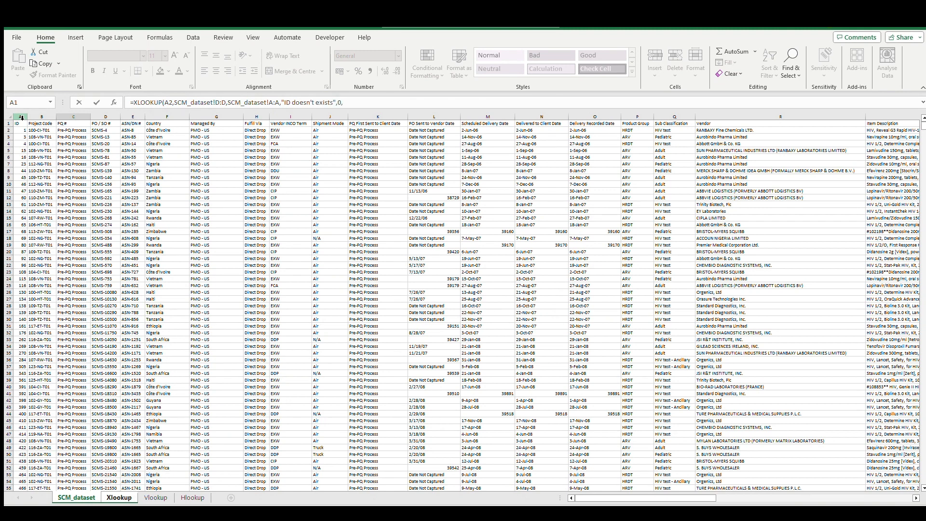
left_click(119, 497)
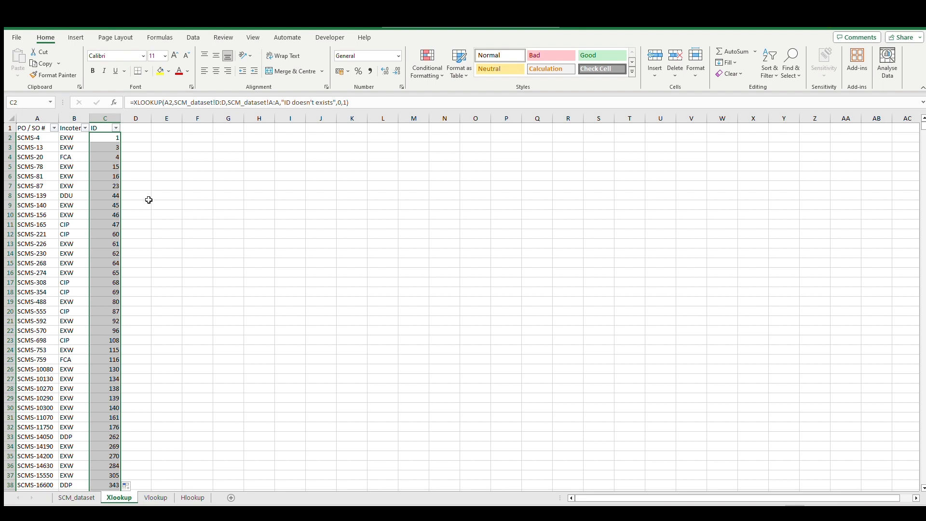
mouse_move(155, 191)
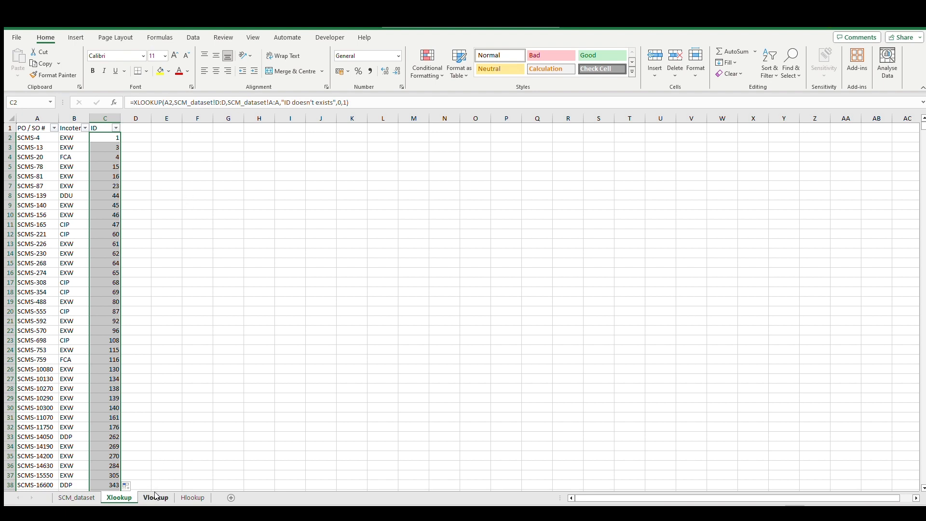
left_click(156, 496)
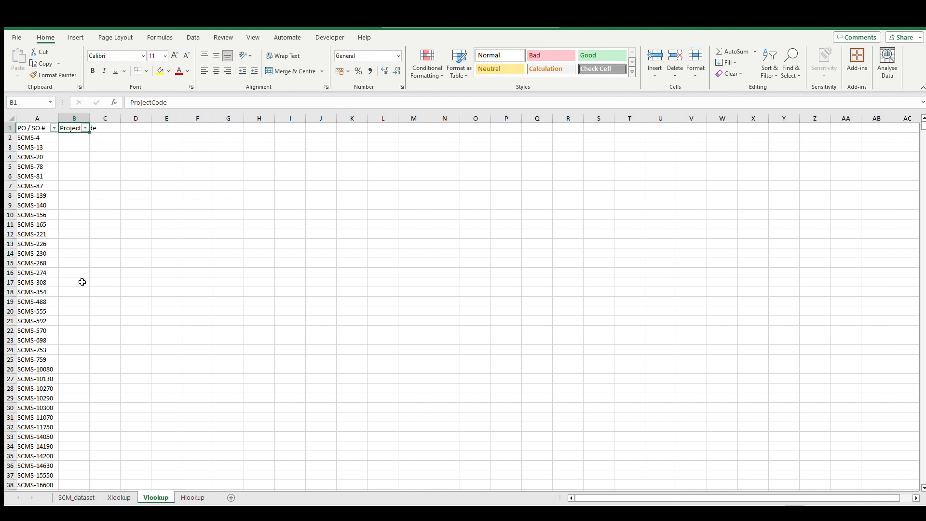
left_click(74, 138)
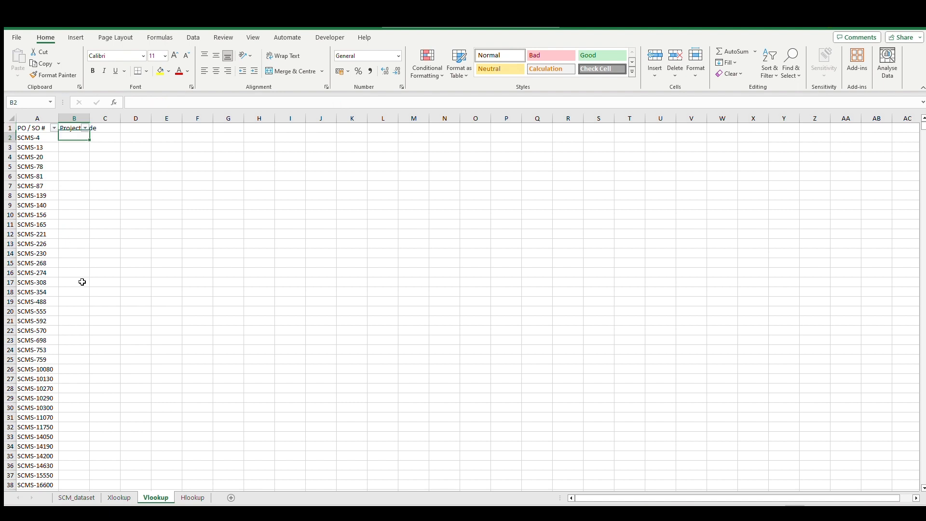
type("=VLOOKUP(")
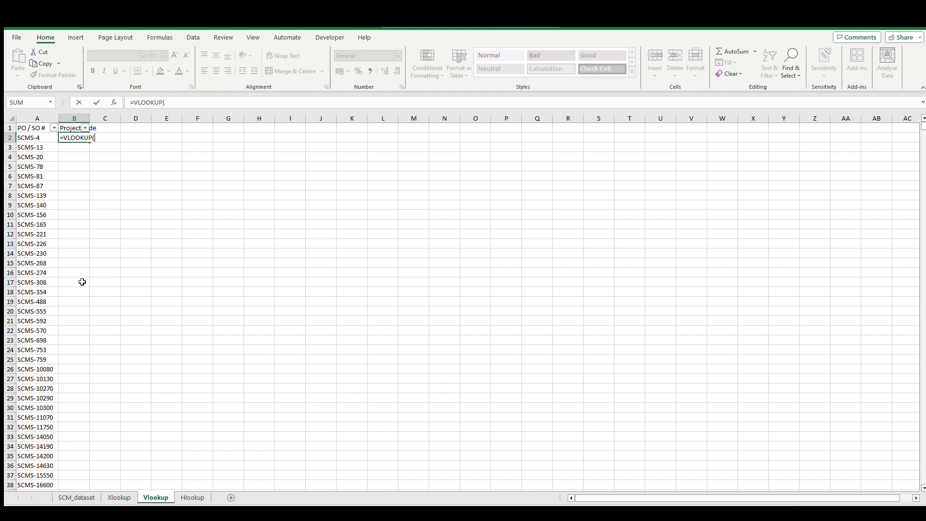
left_click(37, 136)
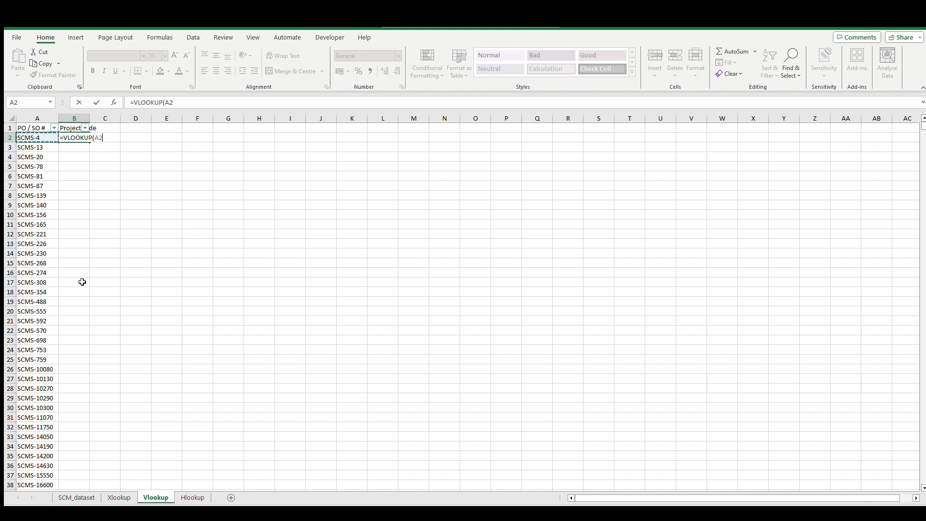
type(",")
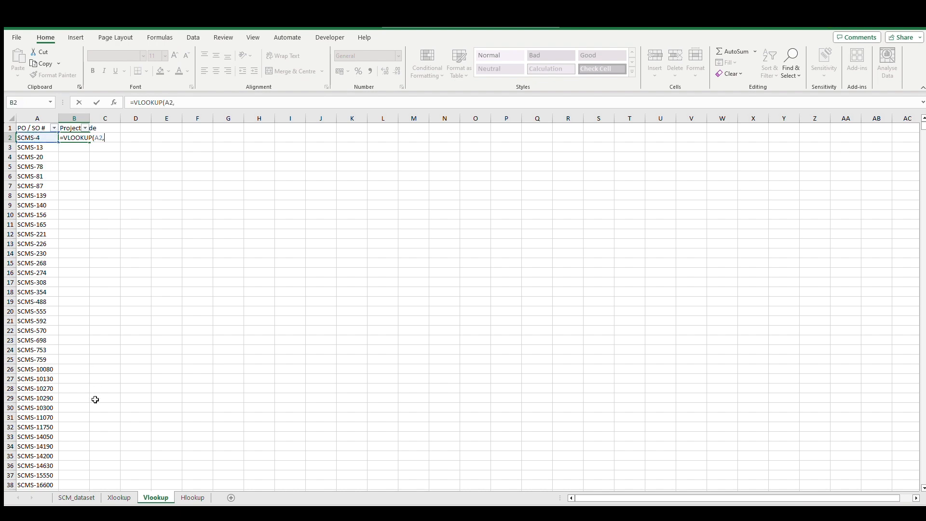
left_click(75, 497)
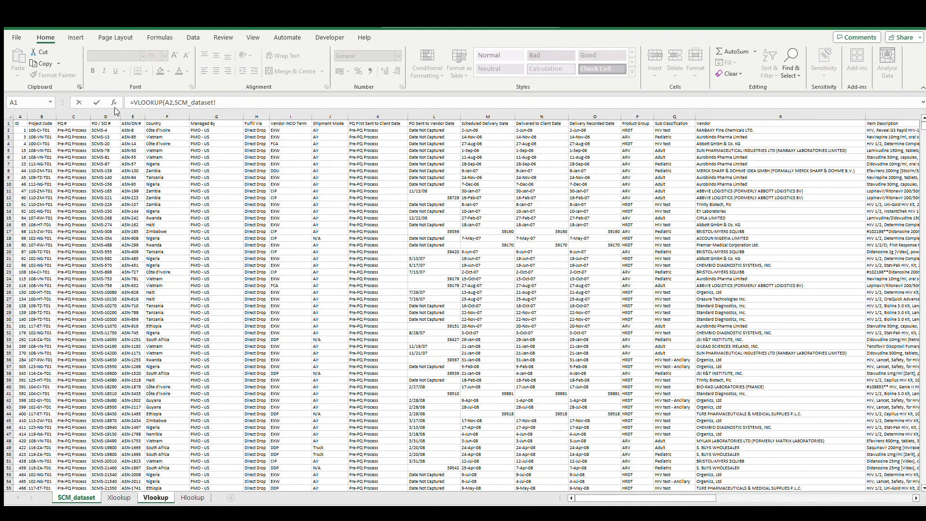
left_click(168, 116)
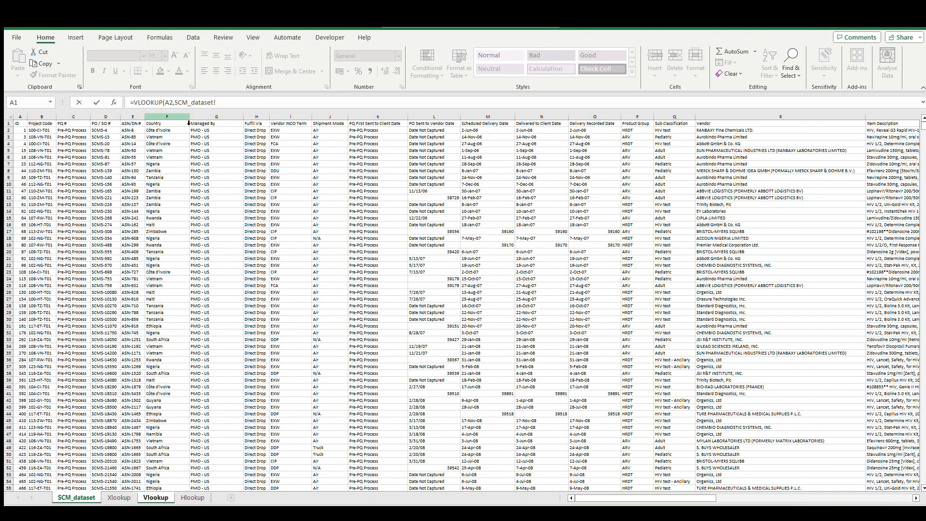
left_click(106, 123)
type("B:D,")
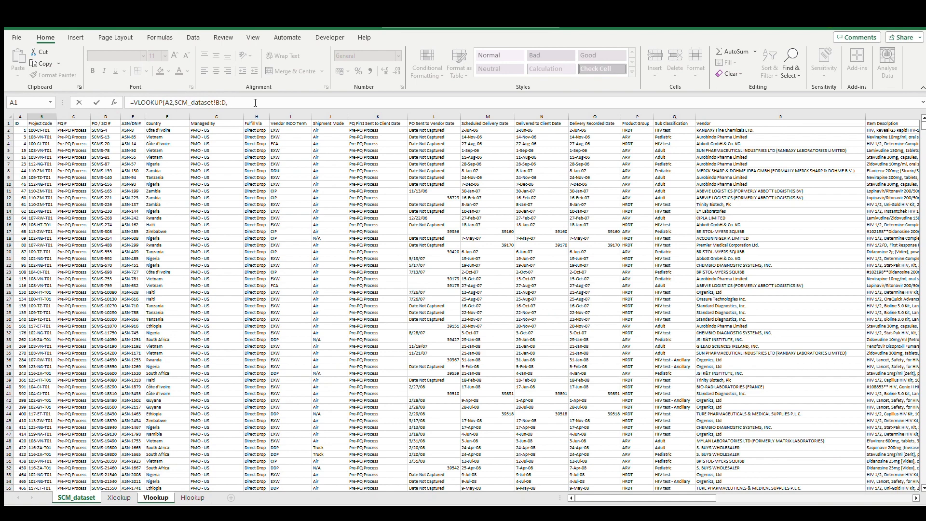
type("-3,")
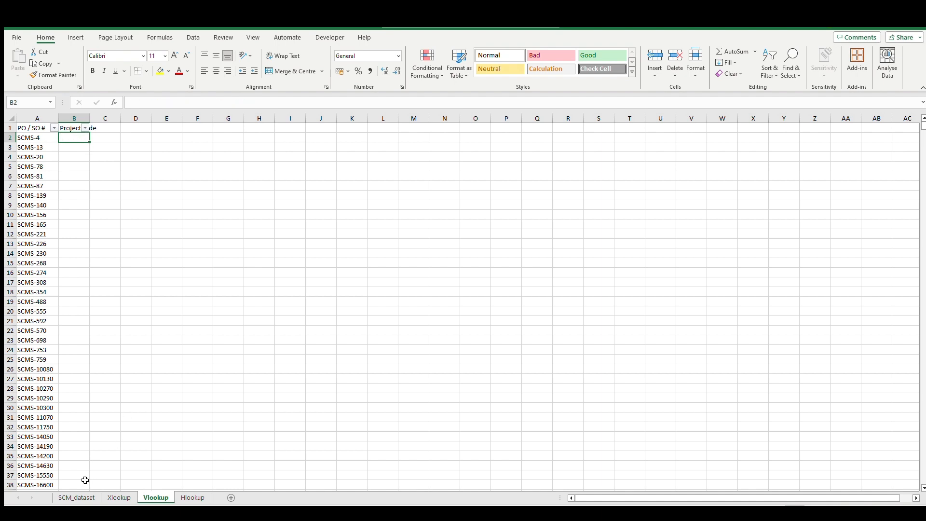
- Copy the Project Code and PO / SO # columns from SCM_dataset into the Vlookup sheet as a reference table
left_click(75, 497)
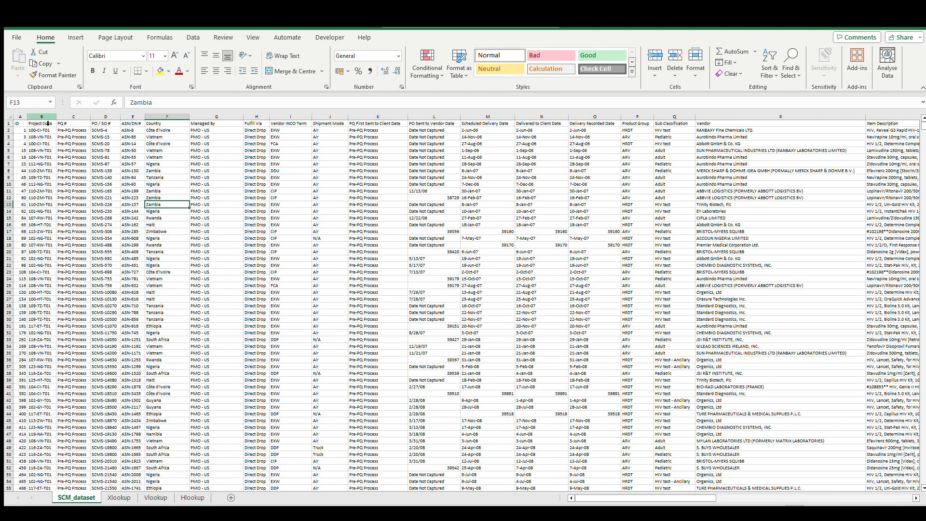
left_click(119, 498)
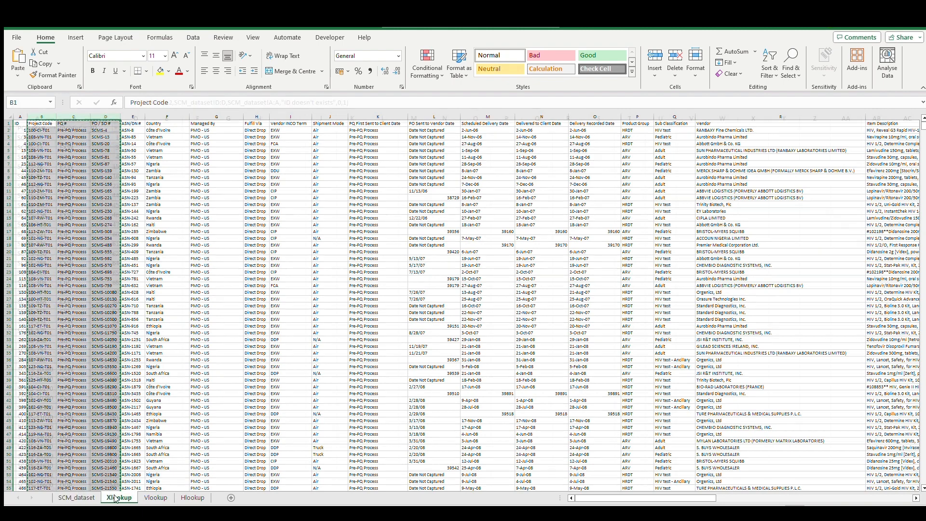
left_click(155, 497)
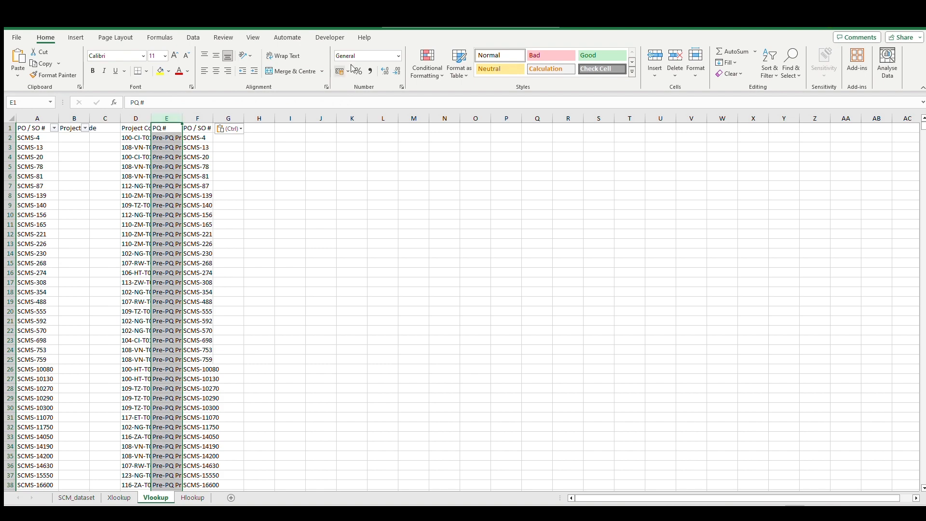
left_click(193, 38)
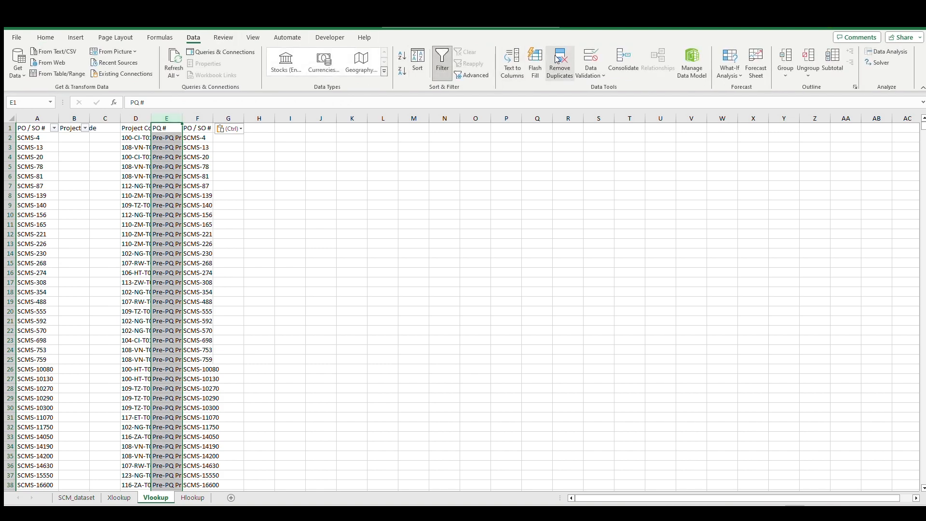
left_click(45, 38)
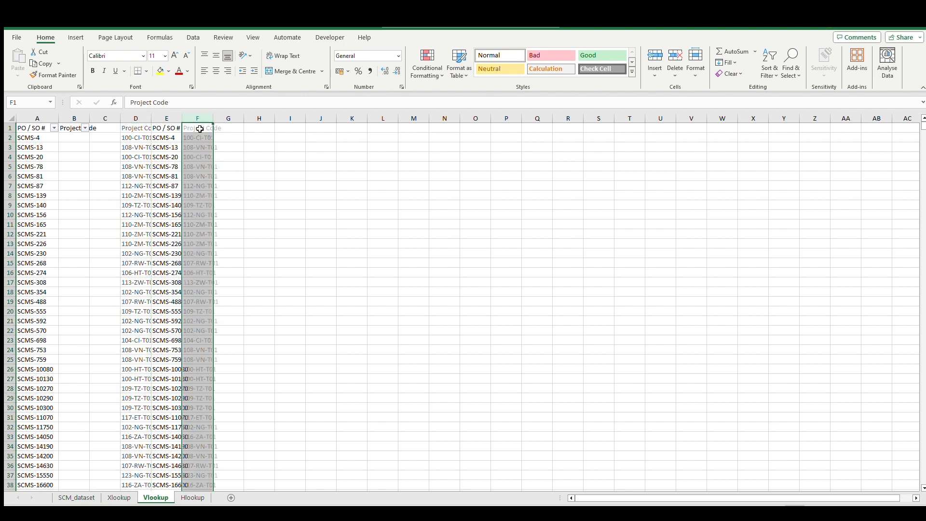
- Enter =VLOOKUP(A2,E:F,2,FALSE) in B2 to return project codes and fill it down
type("=VLOOKUP(")
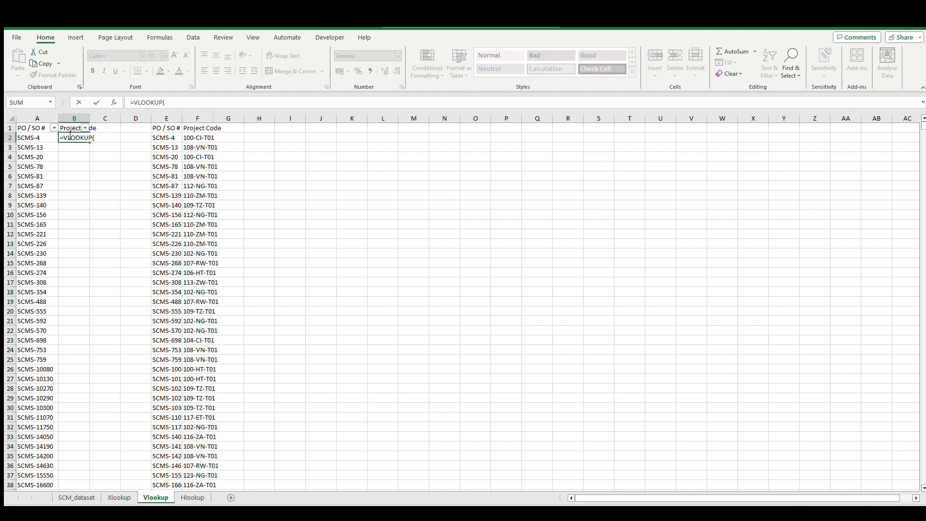
left_click(166, 138)
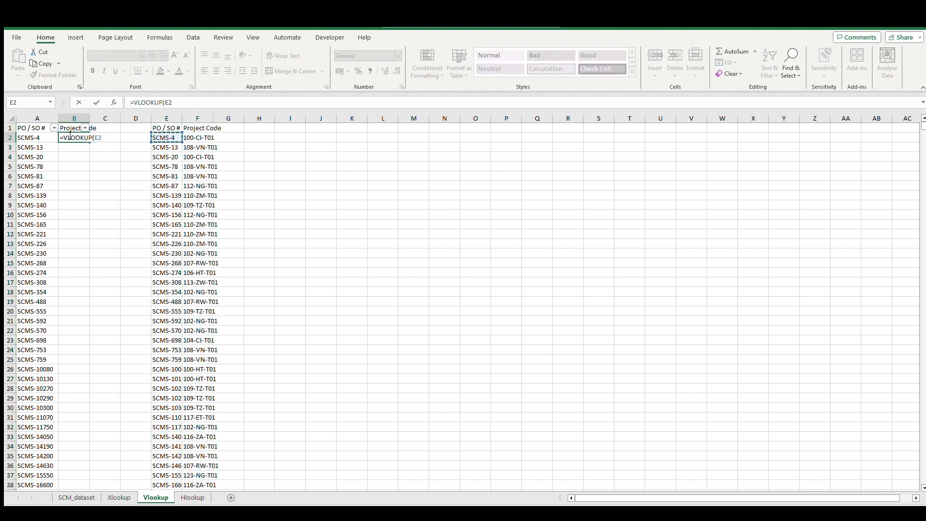
left_click(74, 138)
type("A2,E:F,")
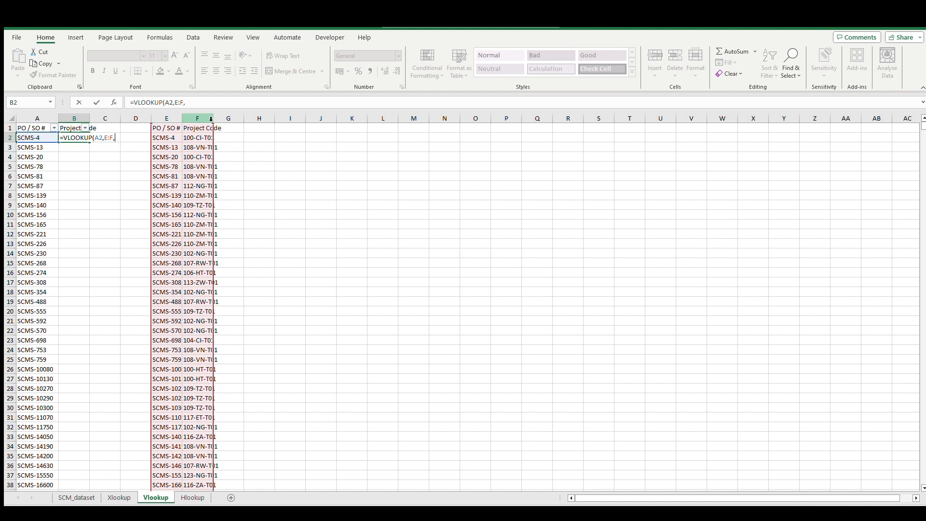
type("2,FALSE)")
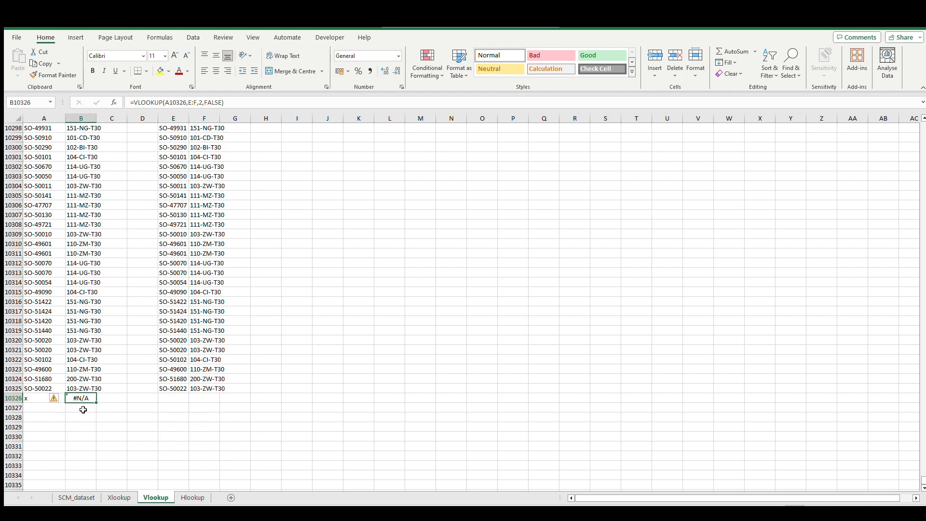
mouse_move(114, 421)
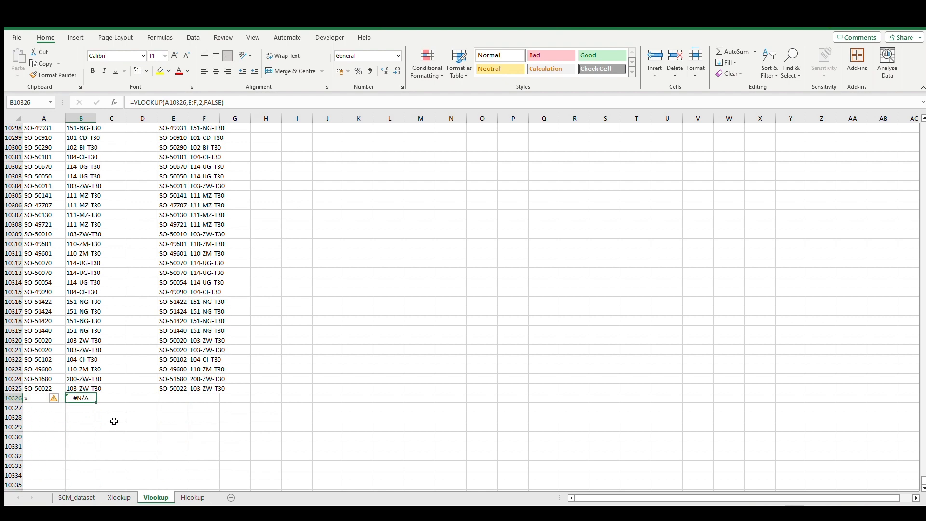
- Wrap the VLOOKUP in IFERROR so unmatched rows show "Missing Project" instead of #N/A
left_click(119, 498)
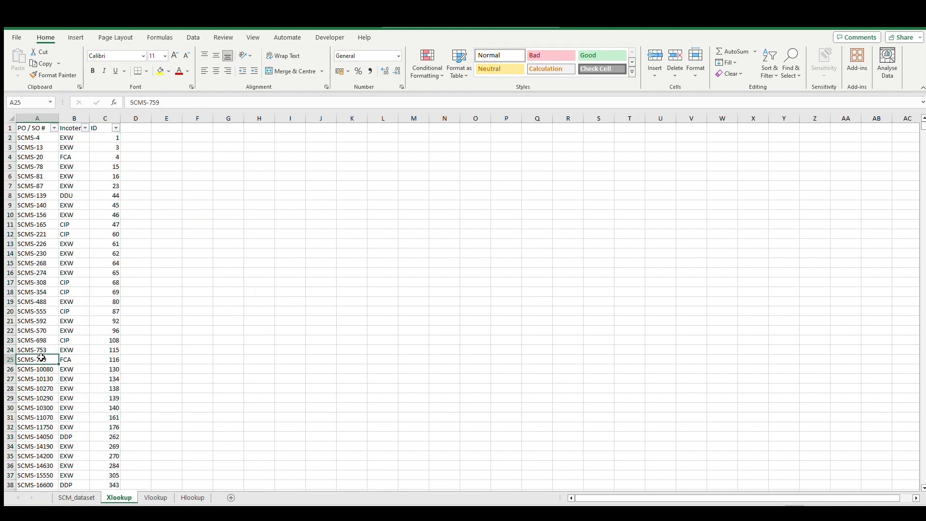
type("x")
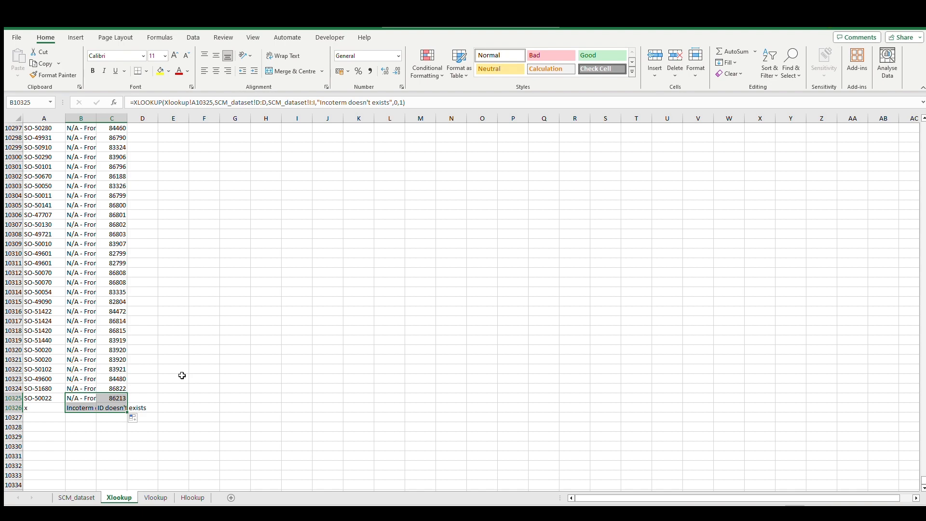
left_click(155, 497)
type("=IFERROR(VLOOKUP(A10326,E:F,2,FALSE),\"")
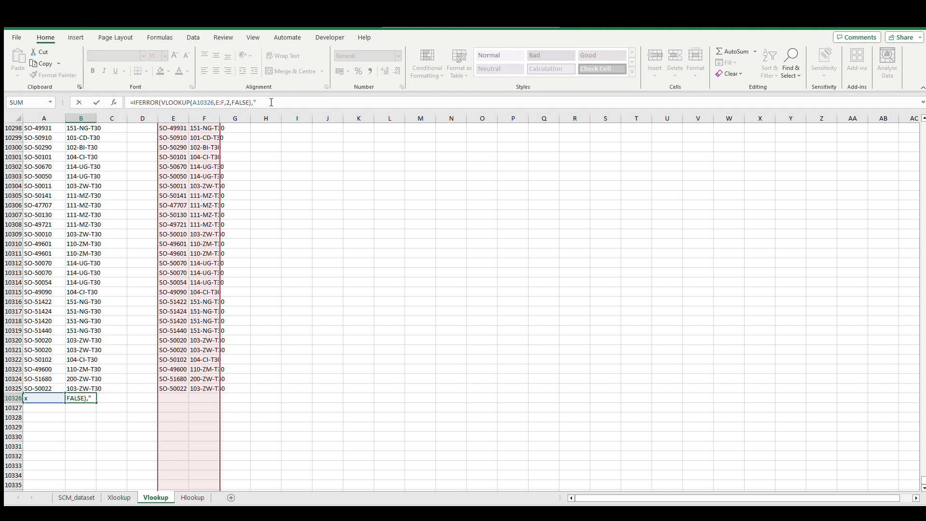
type("Missing")
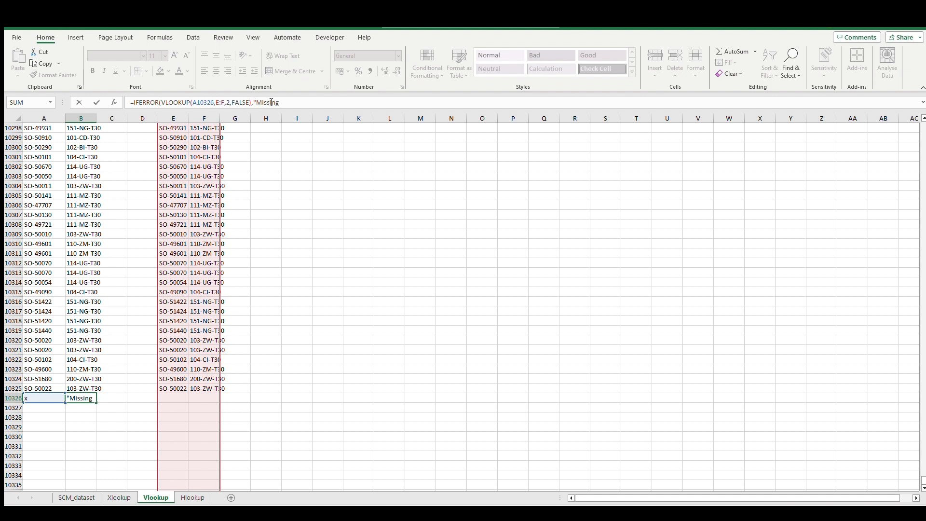
type("Project\"")
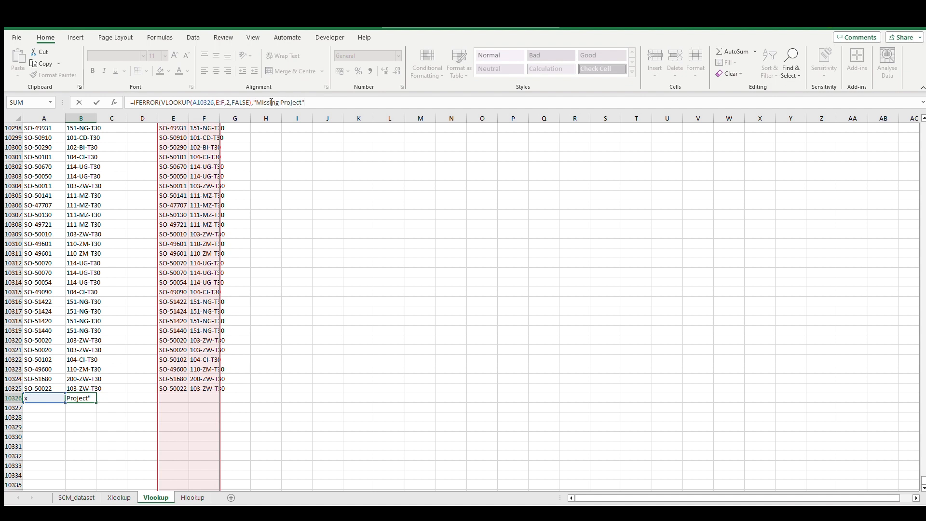
key("enter")
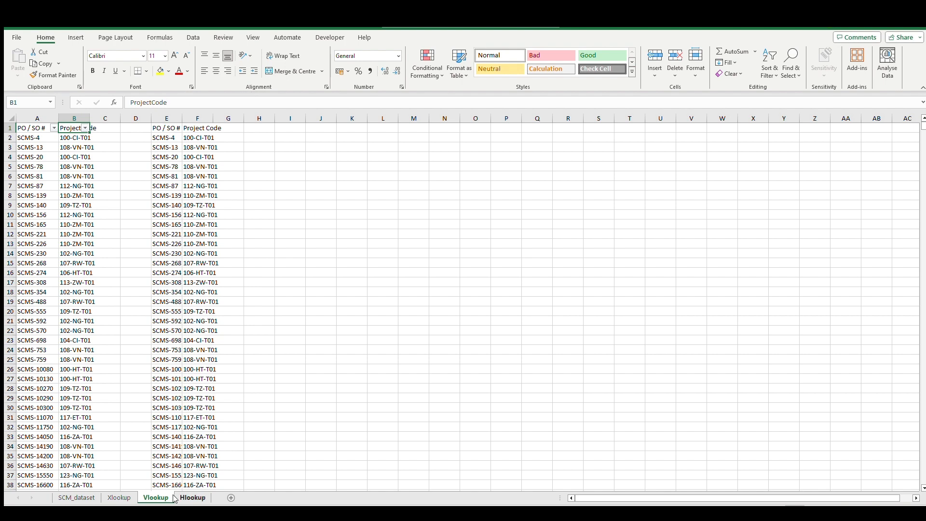
- Go to the Hlookup sheet and select the Incoterms cell below SCMS-4
left_click(191, 496)
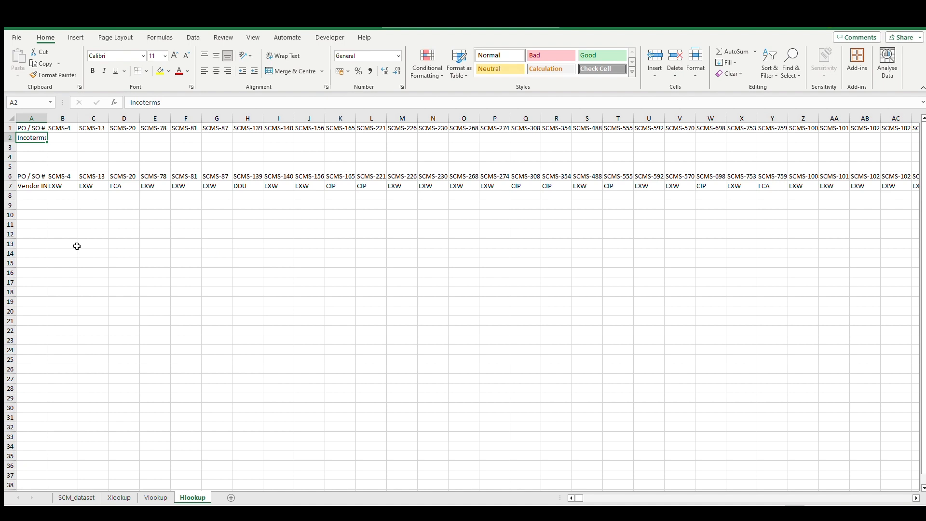
left_click(31, 127)
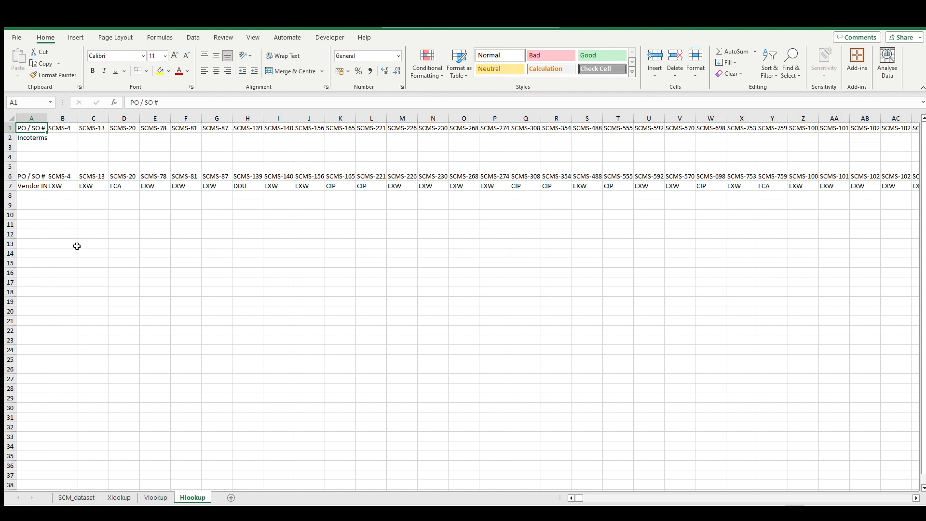
left_click(62, 138)
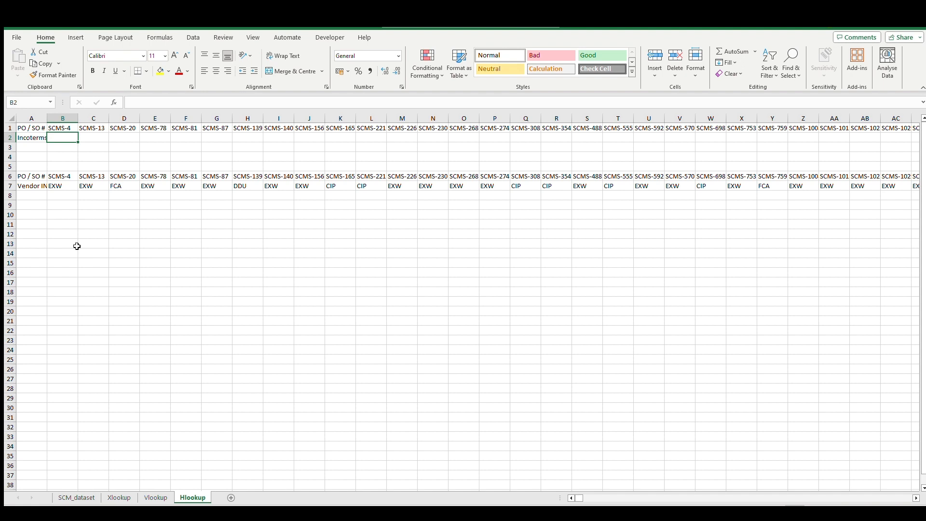
- Begin =HLOOKUP(B1,6:7,2, using SCMS-4 as lookup value, rows 6:7 as table and index 2
type("=xl")
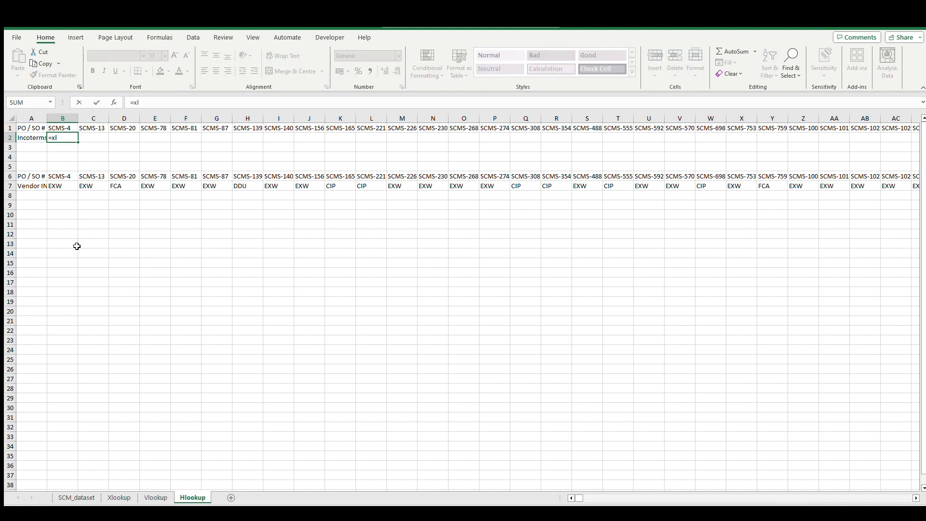
key("Backspace")
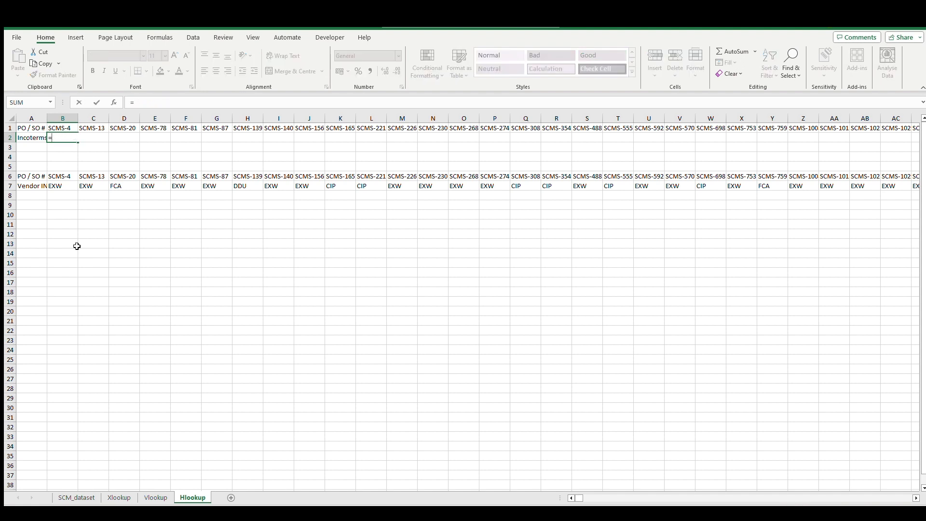
type("HLOOKUP(")
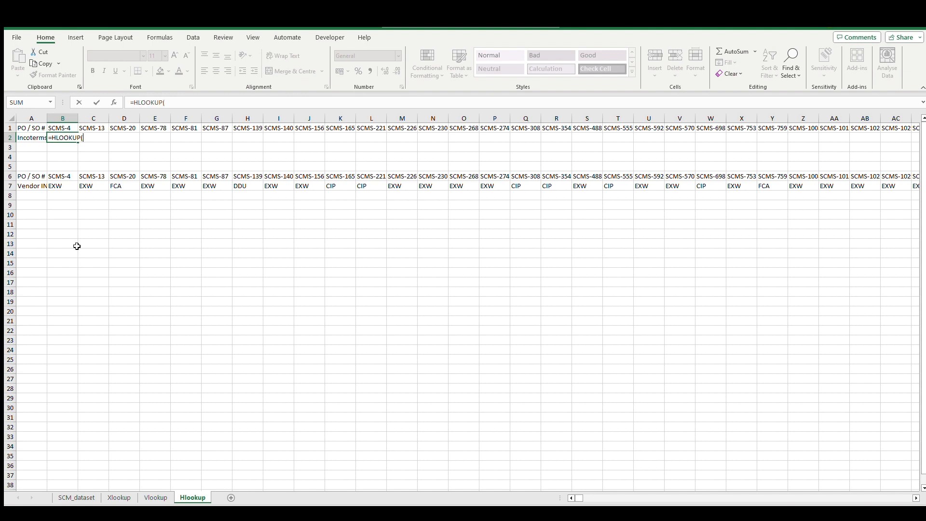
left_click(62, 128)
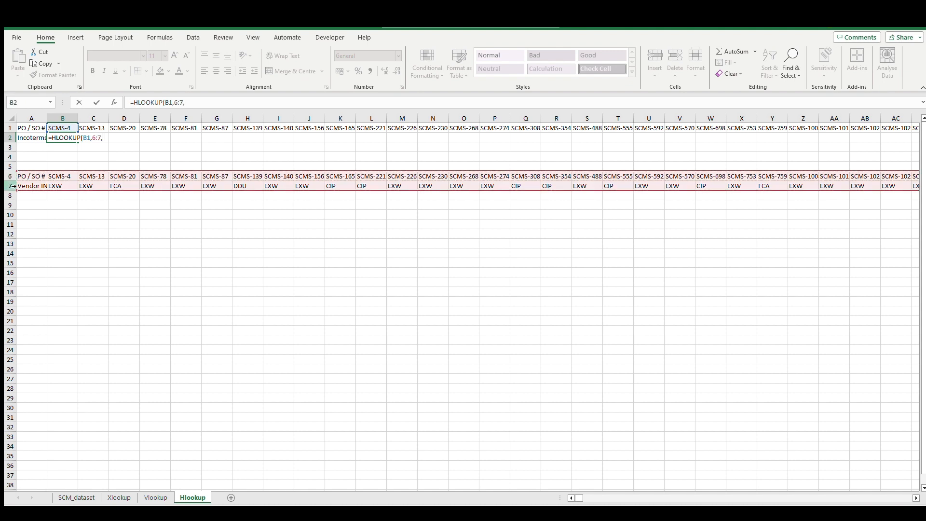
type("2")
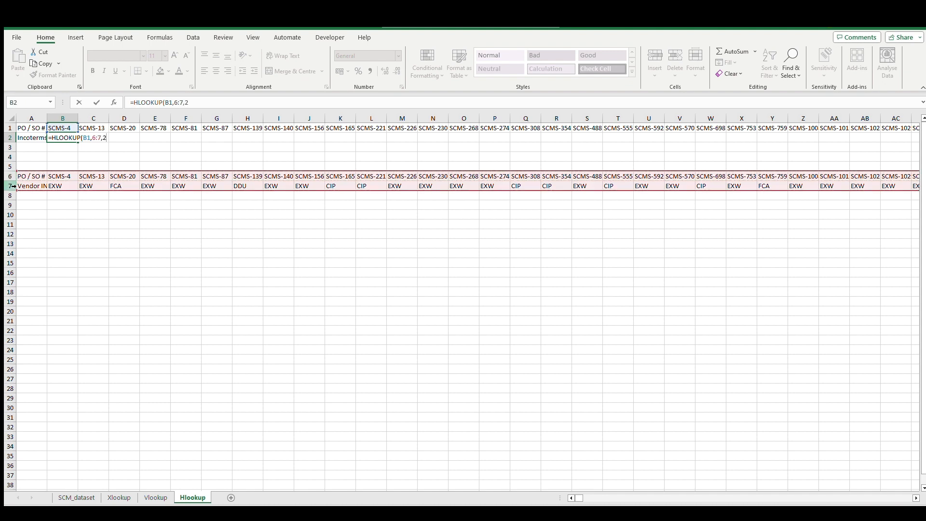
type(",")
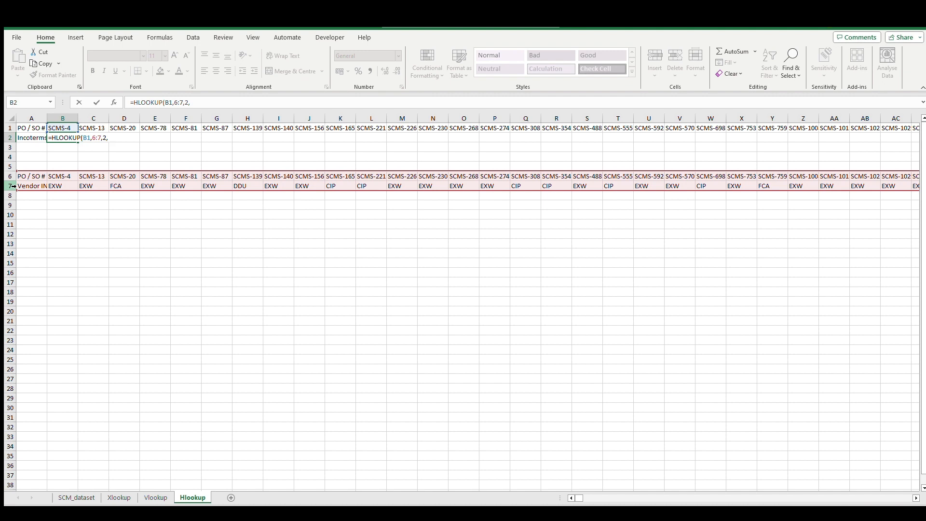